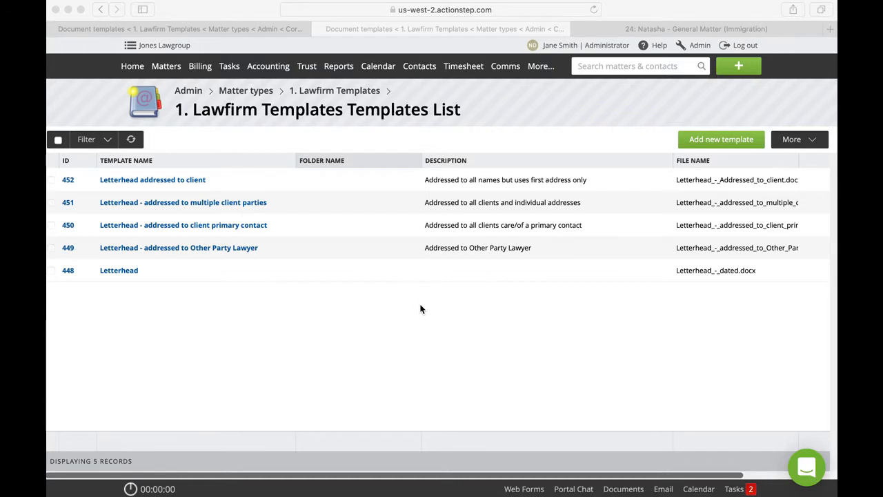
mouse_move(185, 253)
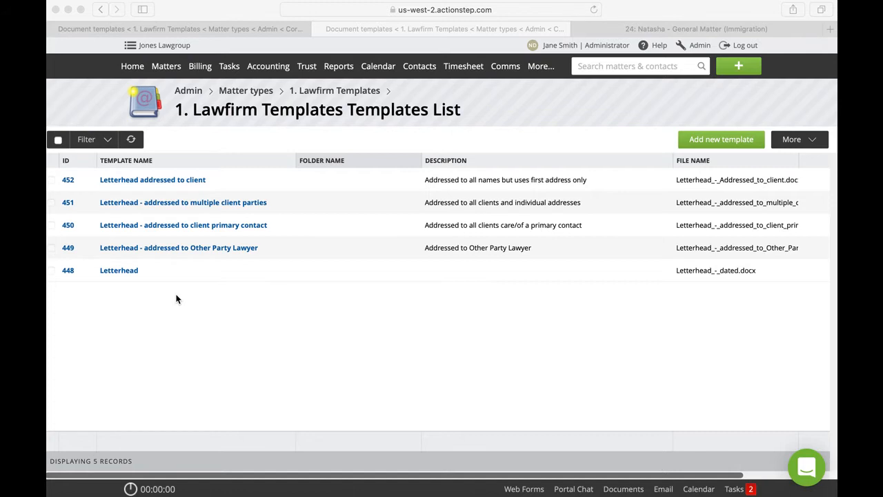
mouse_move(201, 185)
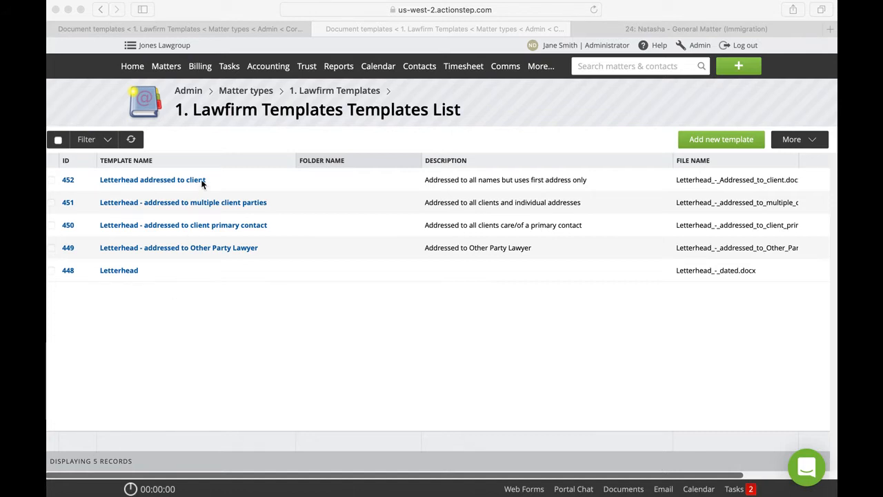
mouse_move(531, 191)
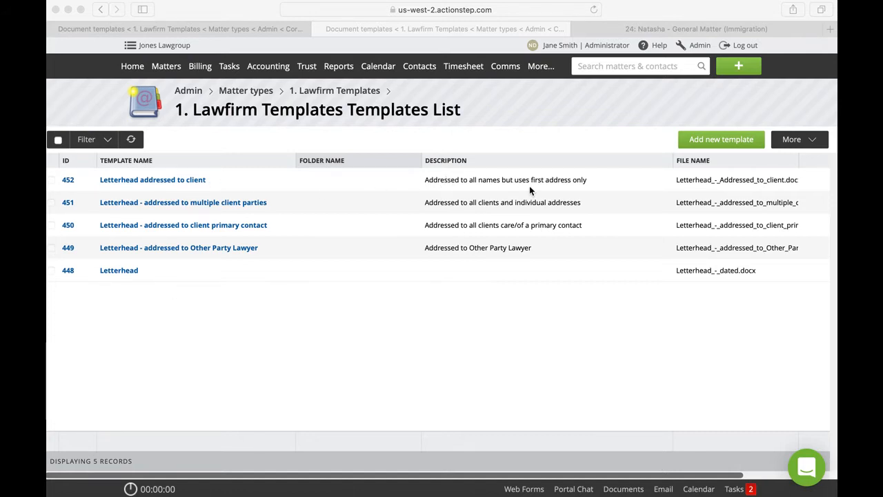
mouse_move(489, 187)
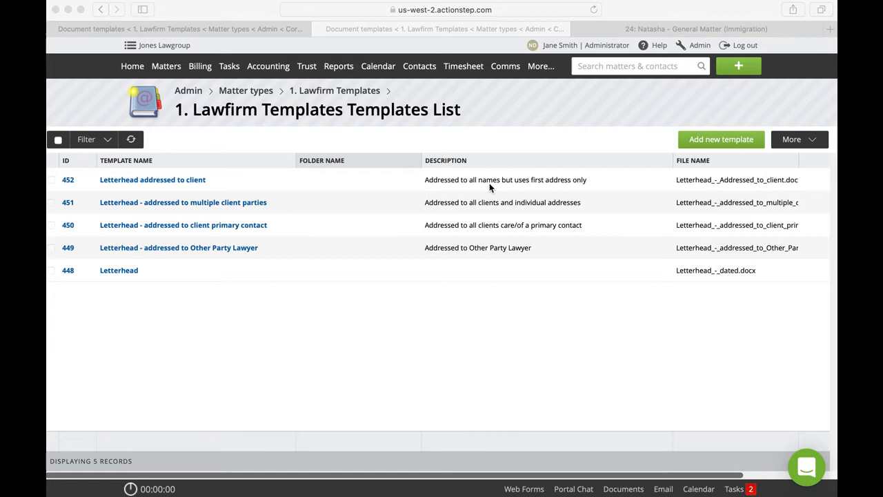
mouse_move(224, 210)
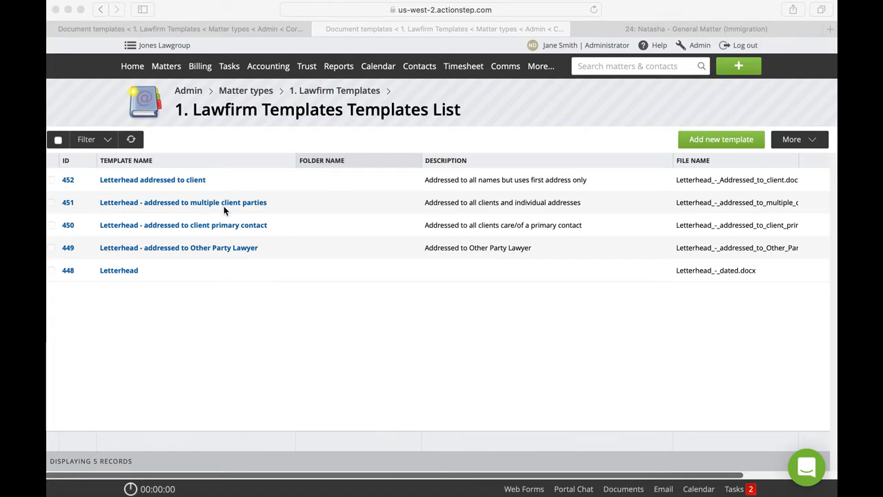
mouse_move(494, 193)
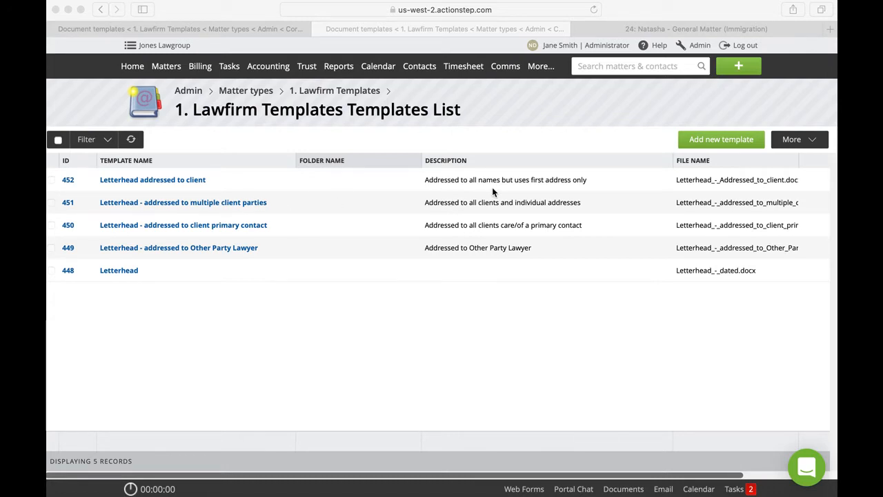
mouse_move(497, 214)
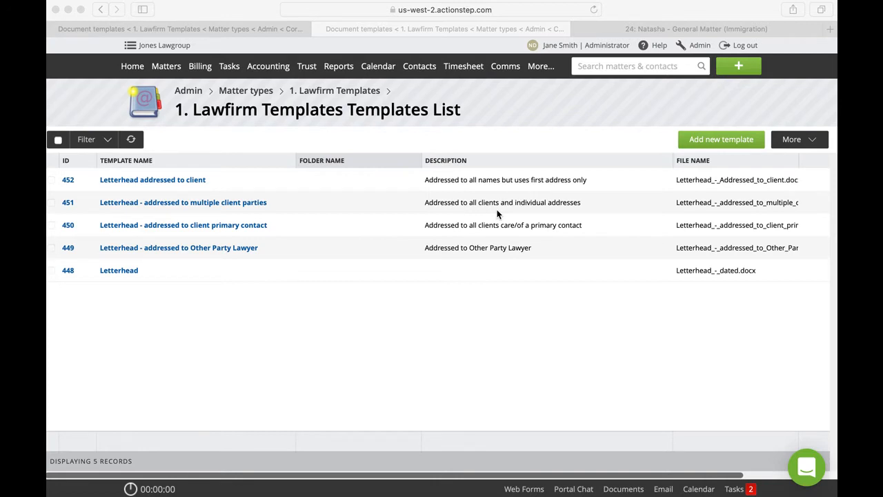
mouse_move(234, 237)
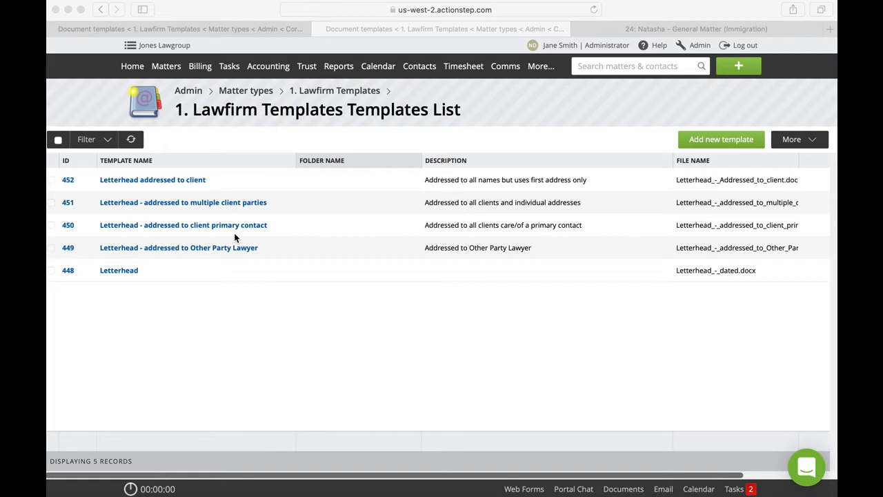
mouse_move(480, 229)
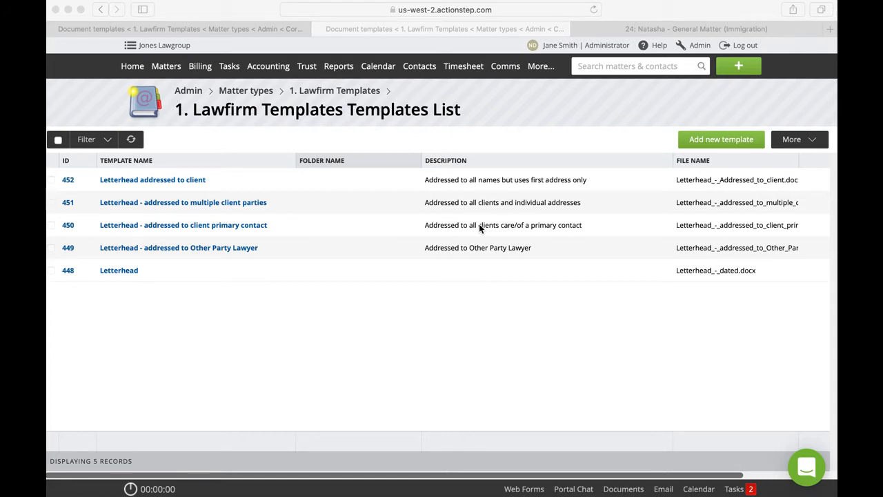
mouse_move(219, 243)
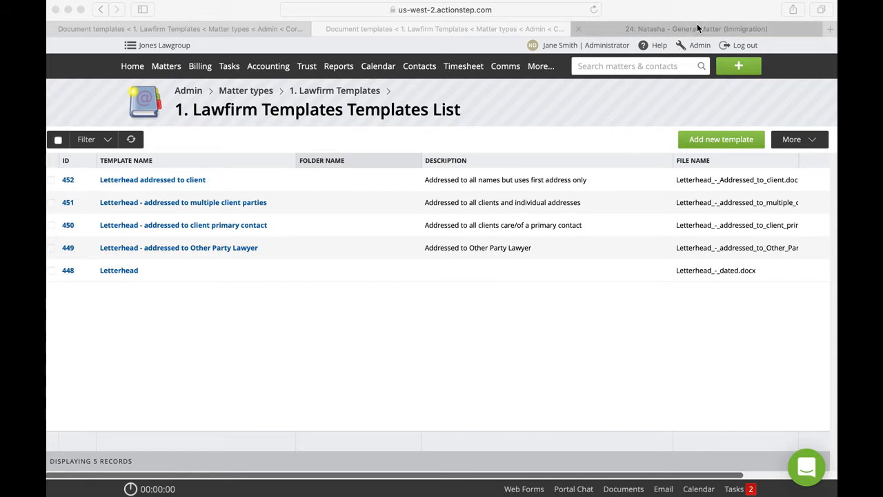
Return to the Natasha General Matter documents listing the four generated letterhead letters.
left_click(695, 29)
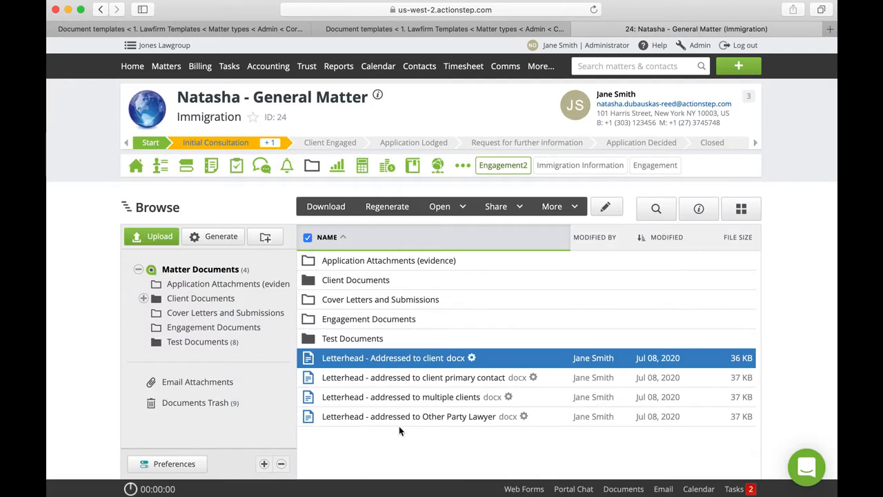
mouse_move(403, 398)
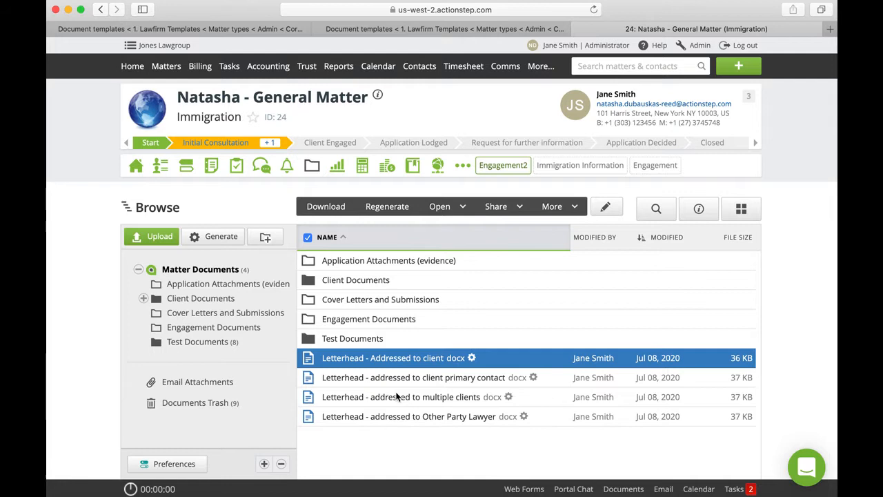
mouse_move(160, 166)
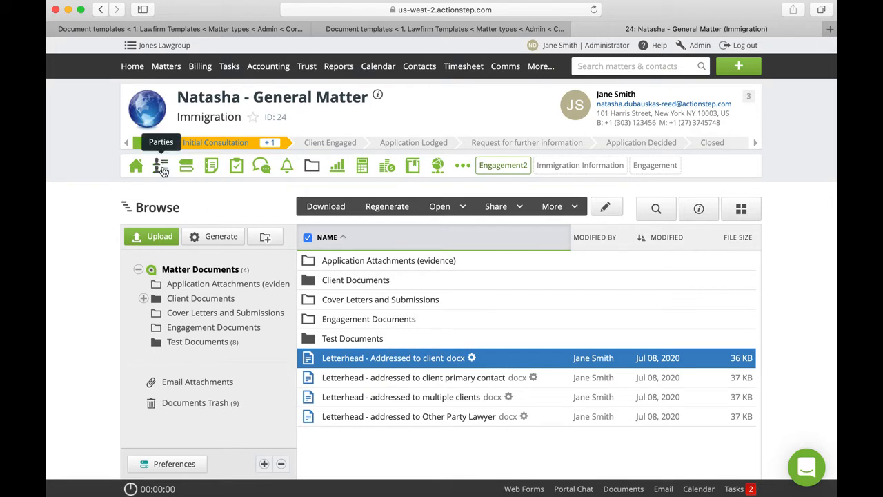
View the matter's Parties list: clients, client primary contact, lawyer and other party lawyer.
left_click(160, 165)
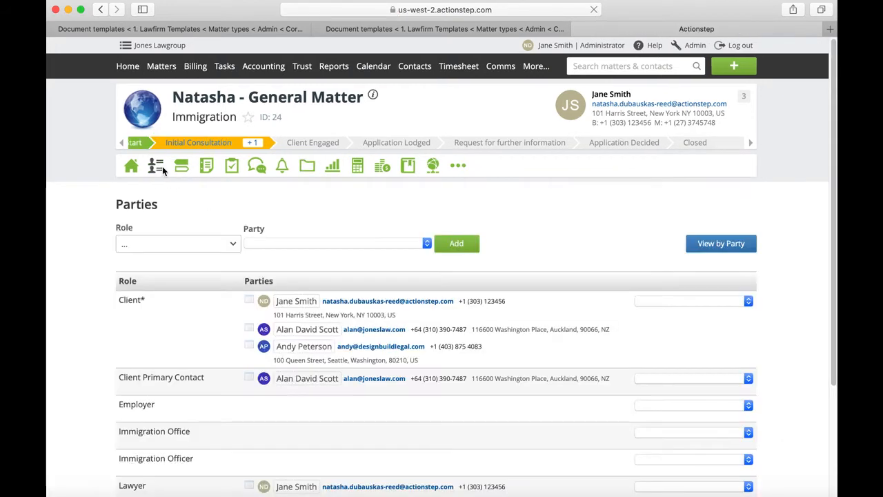
scroll("down", 3)
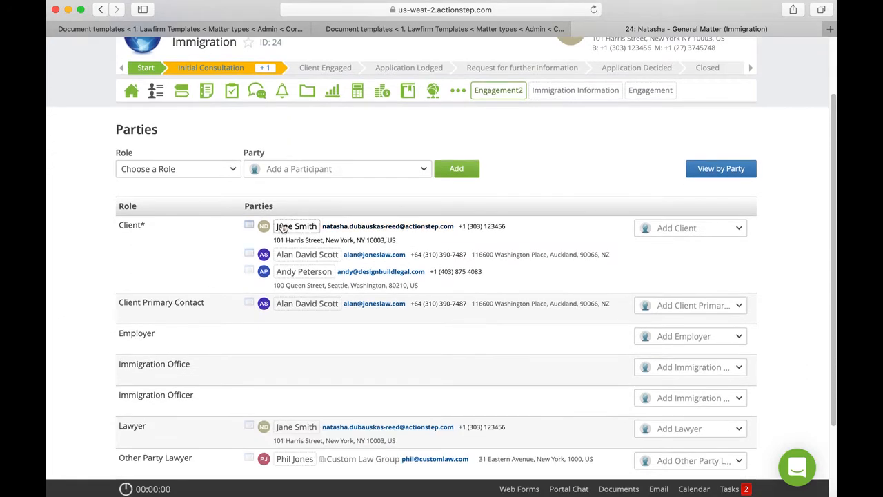
left_click(307, 303)
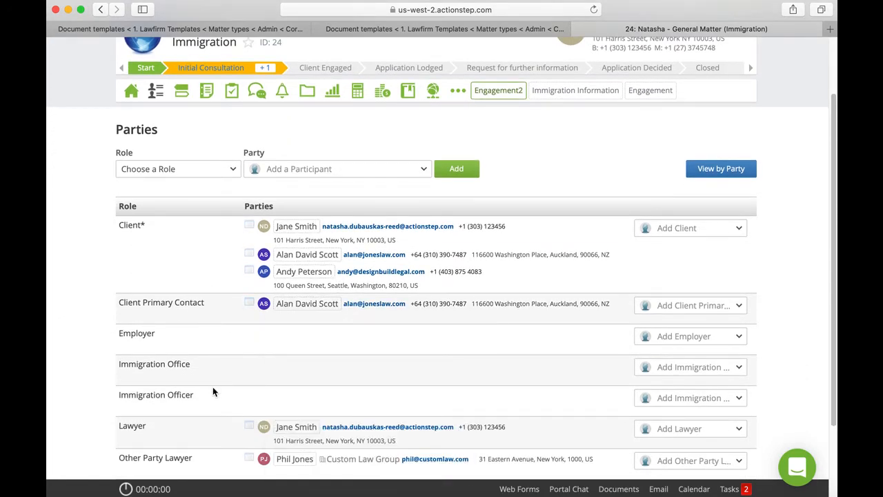
scroll("down", 3)
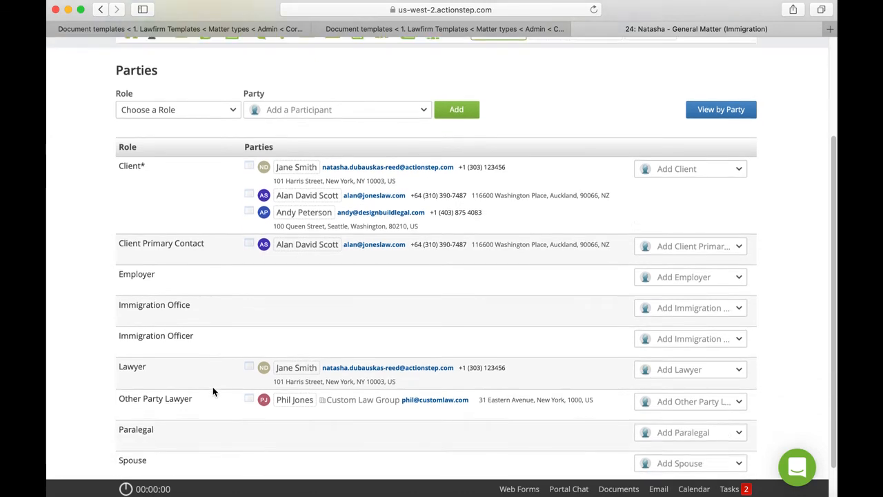
mouse_move(265, 416)
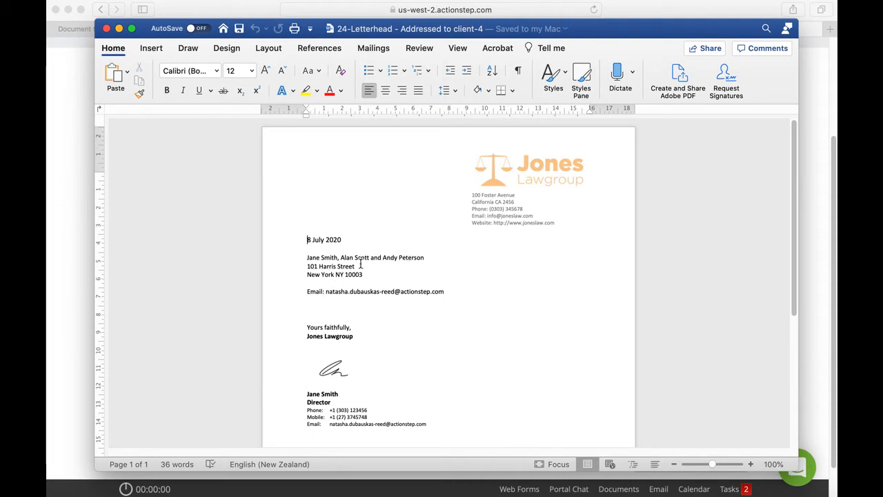
mouse_move(72, 251)
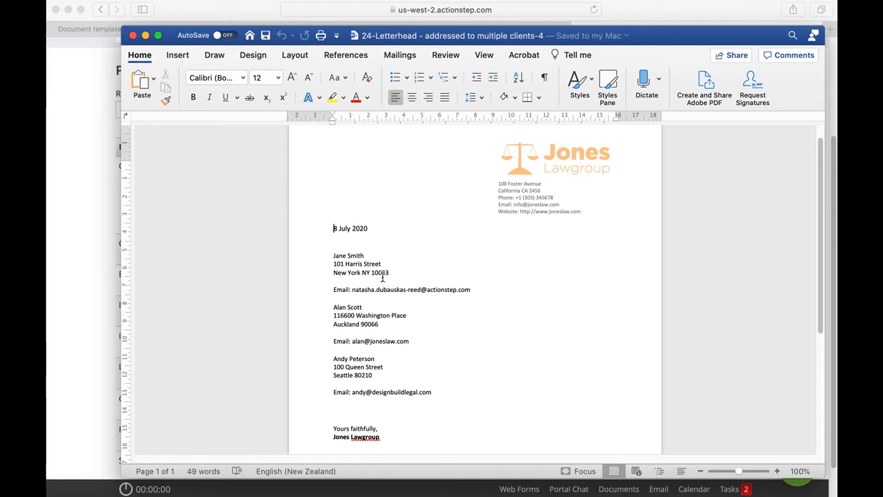
mouse_move(384, 403)
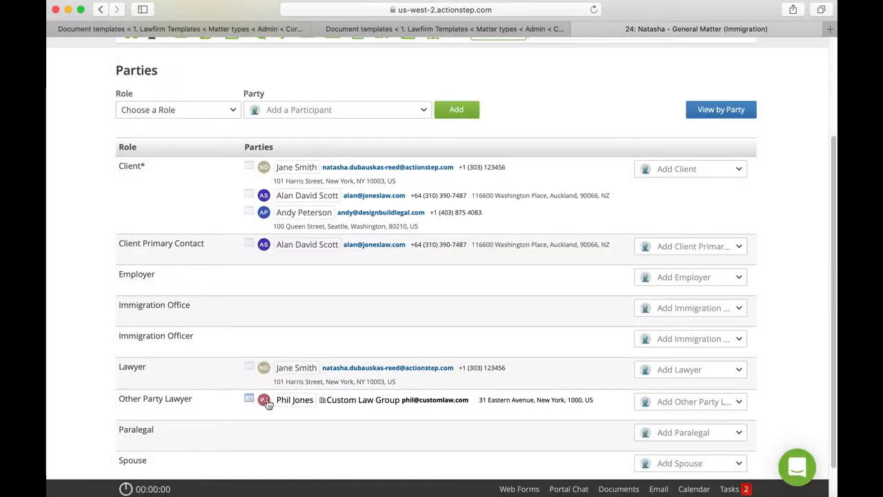
left_click(295, 400)
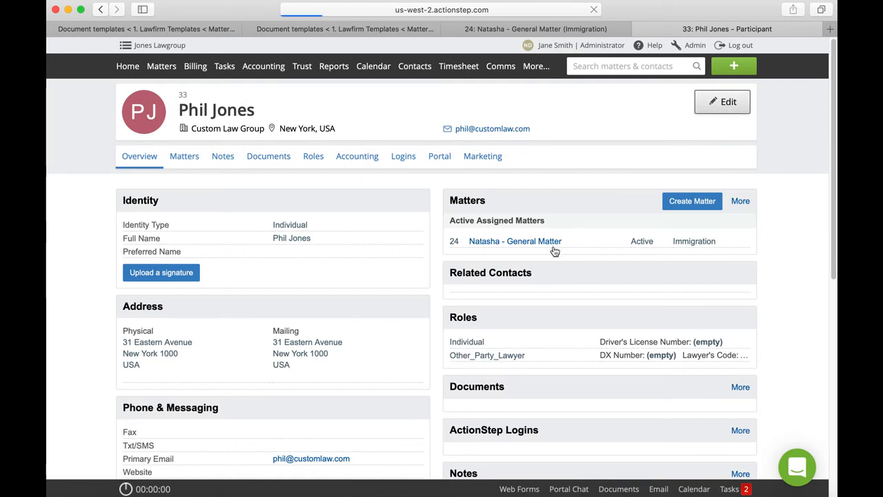
left_click(515, 240)
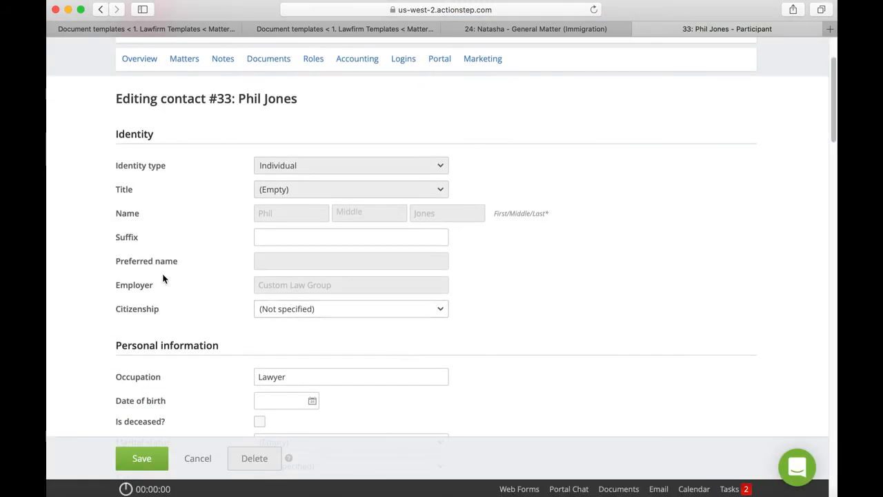
mouse_move(131, 293)
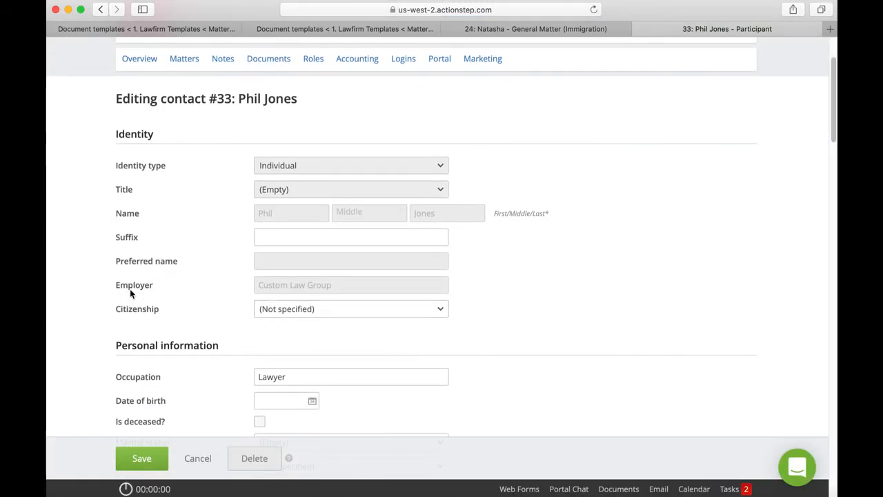
mouse_move(301, 295)
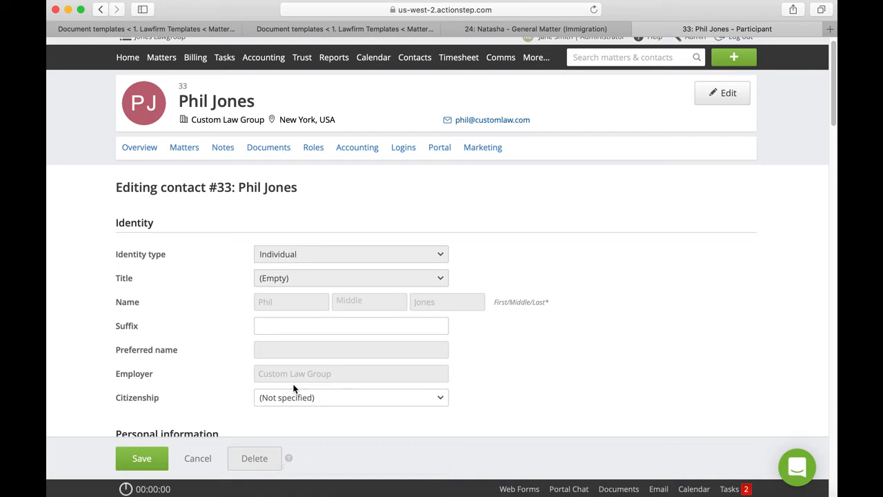
left_click(350, 326)
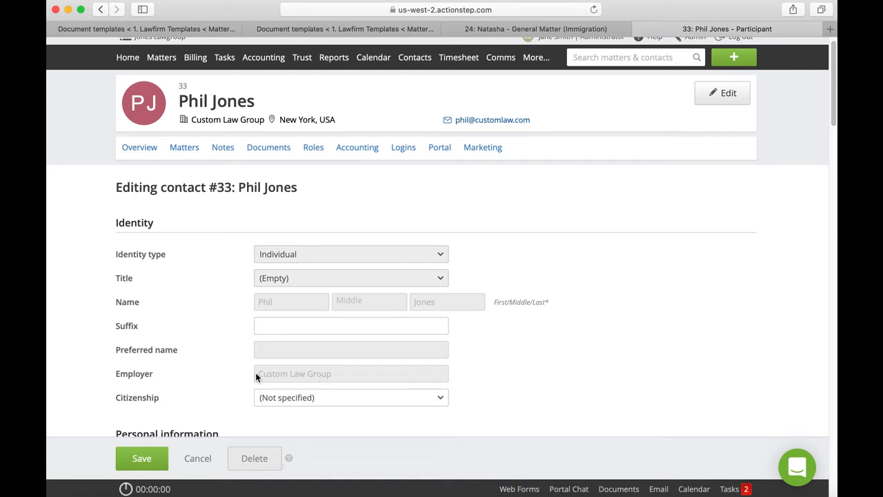
mouse_move(294, 373)
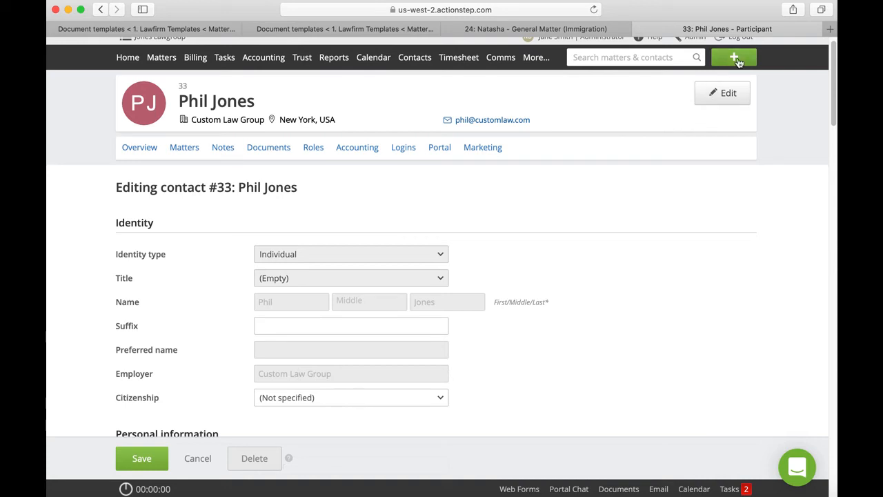
Start a new contact copying details from ActionStep Licensing New Zealand Ltd as employer.
left_click(734, 58)
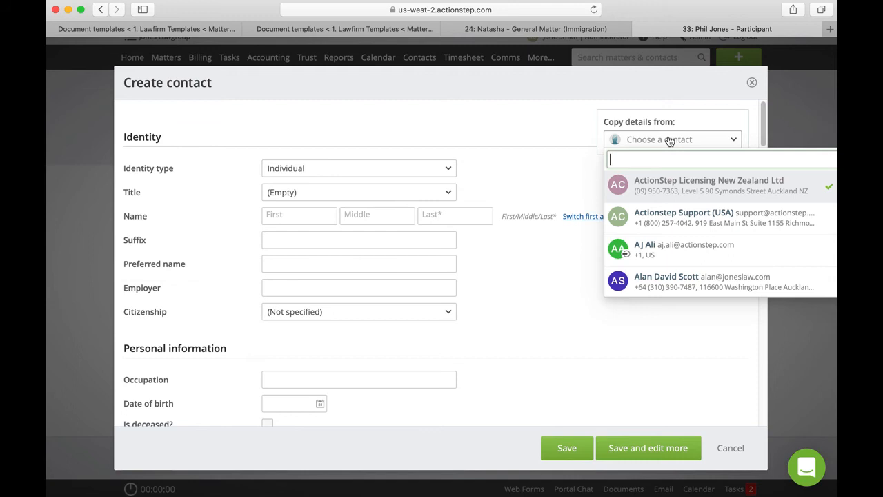
left_click(710, 185)
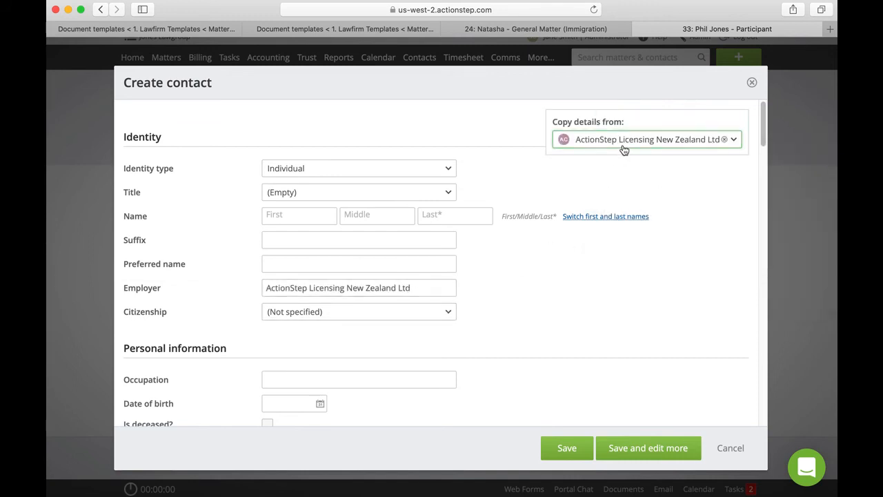
mouse_move(646, 138)
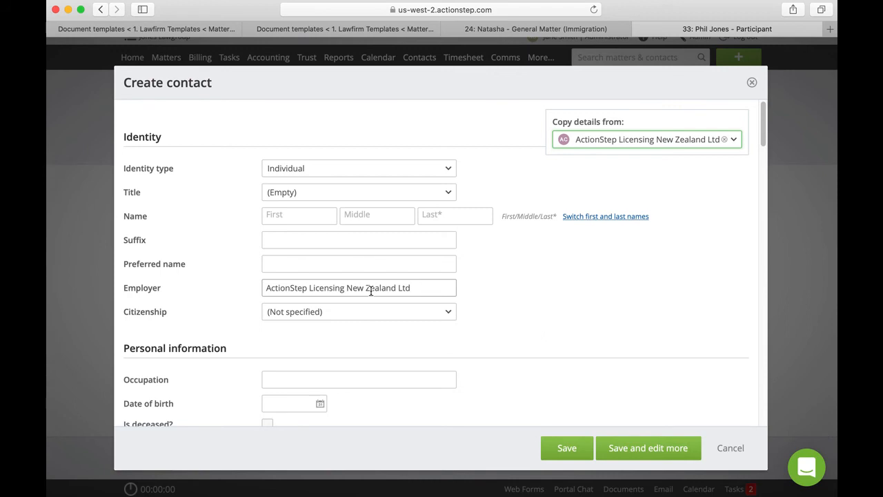
mouse_move(449, 364)
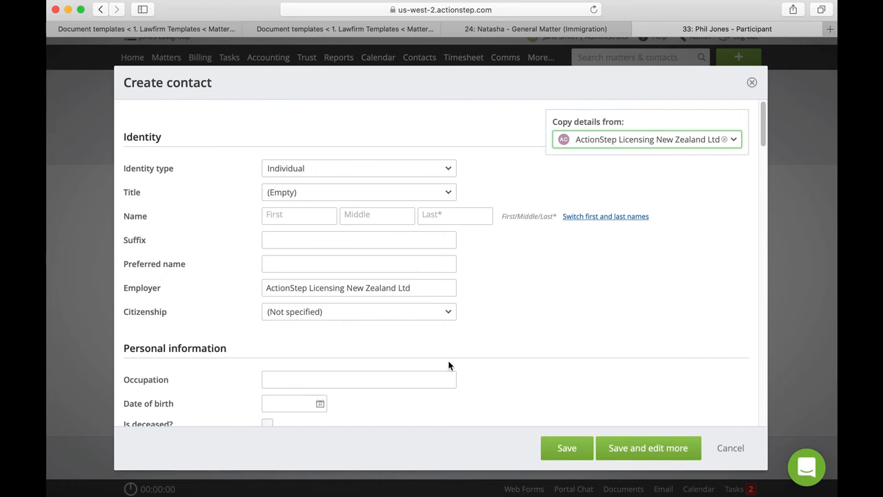
mouse_move(645, 138)
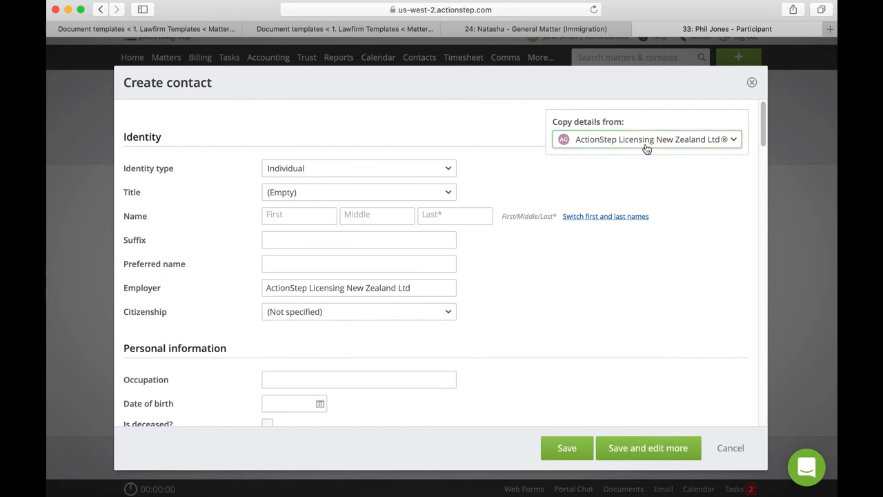
mouse_move(645, 138)
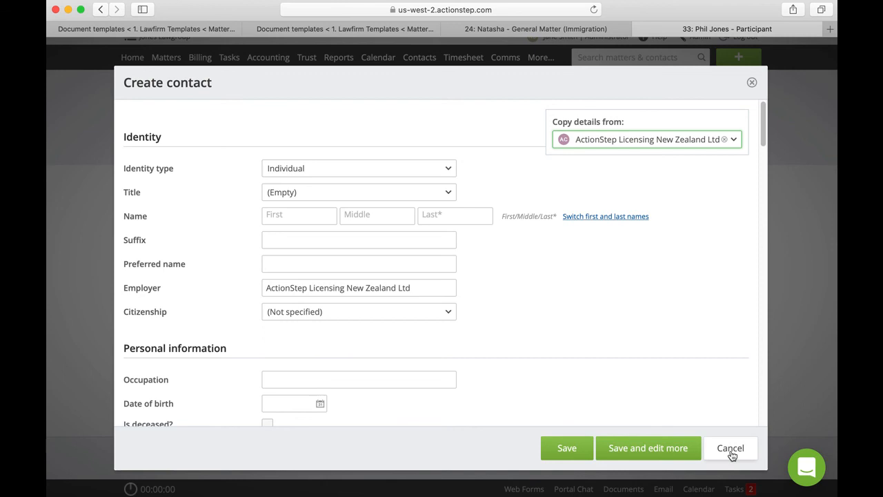
left_click(730, 447)
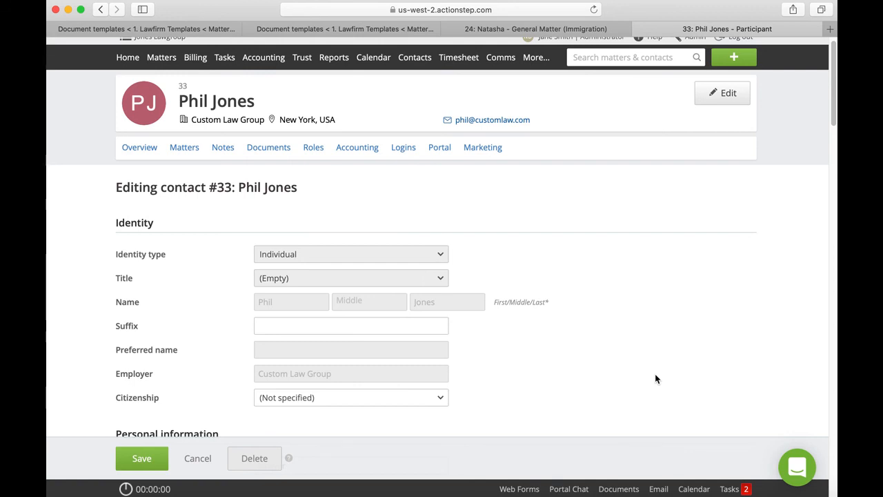
mouse_move(637, 290)
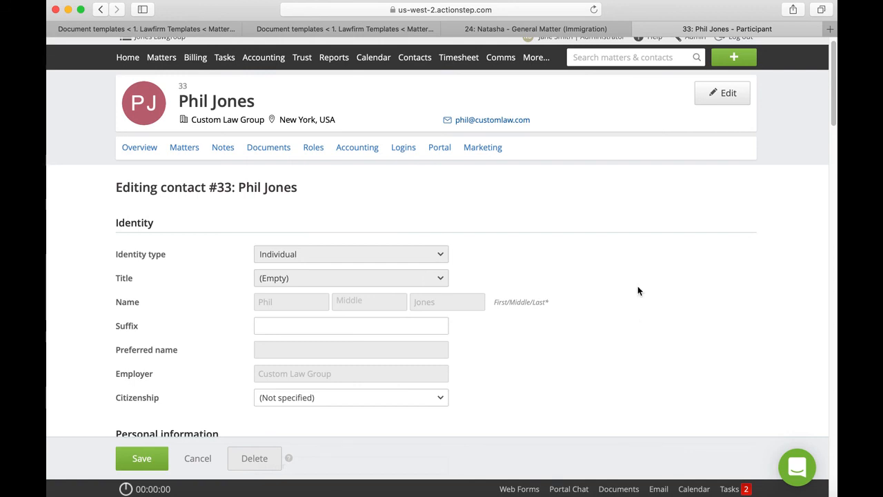